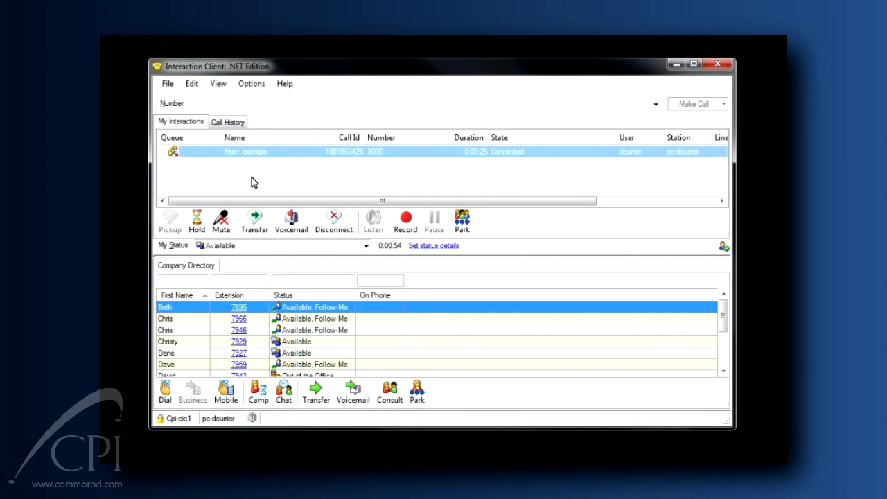
Step: Record the connected call from example, pause the recording, then resume it
left_click(346, 151)
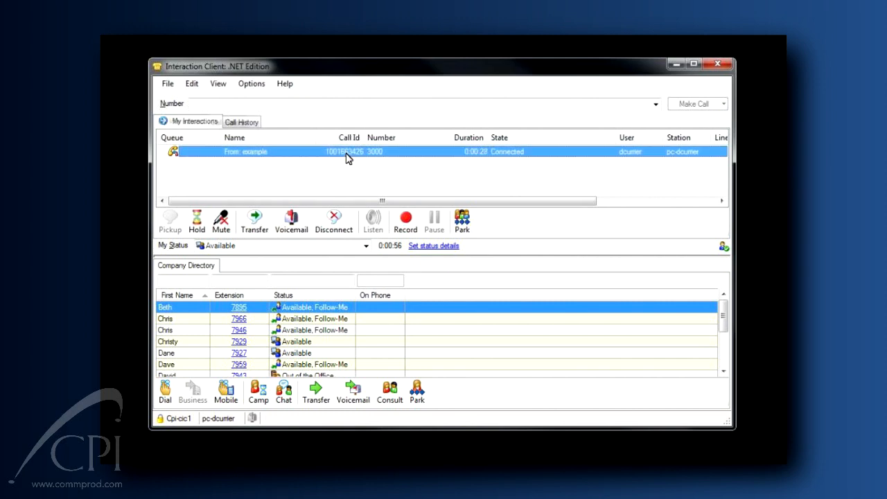
mouse_move(380, 186)
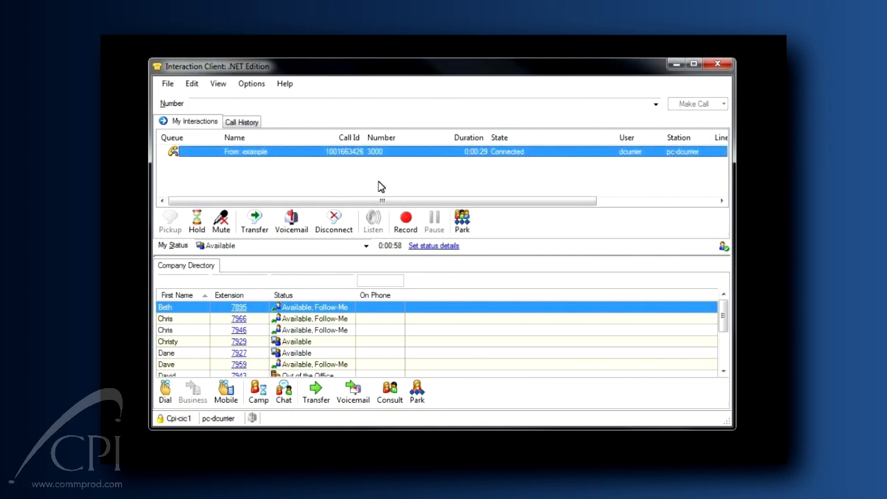
left_click(404, 220)
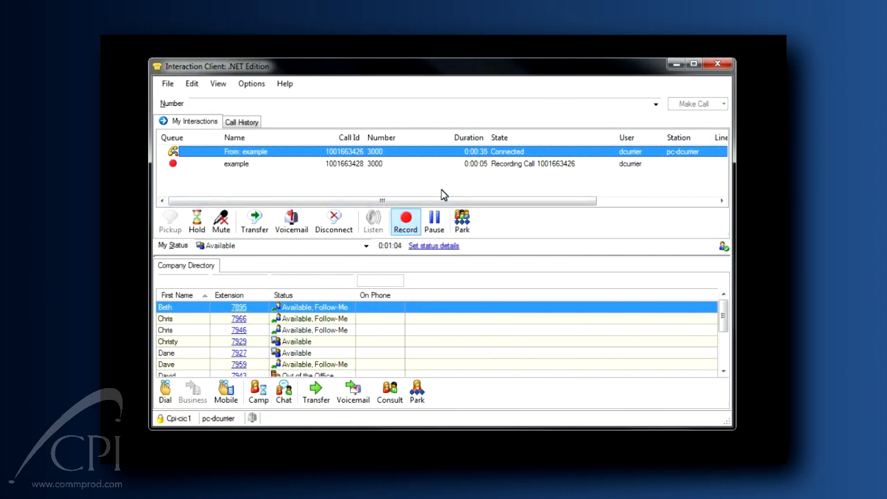
left_click(433, 220)
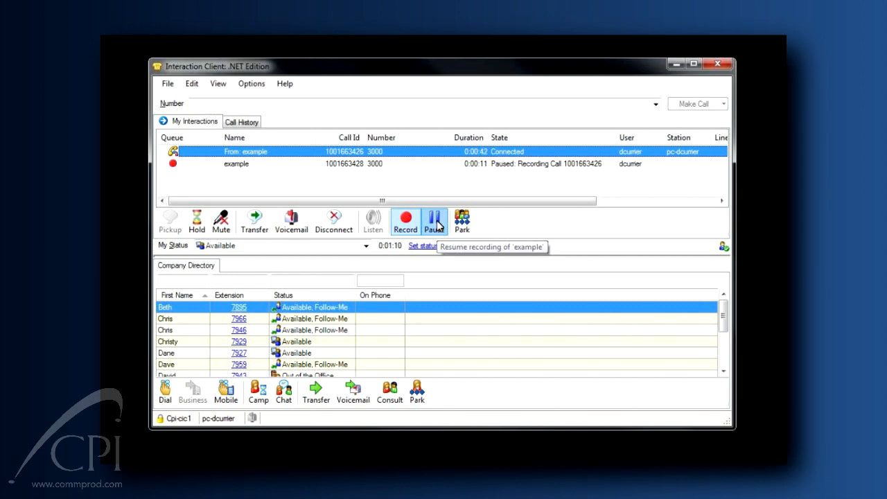
left_click(434, 220)
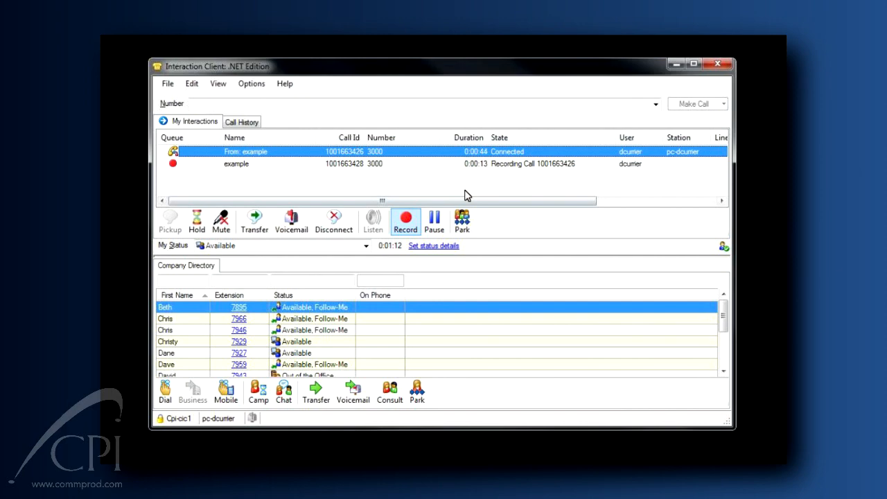
mouse_move(400, 167)
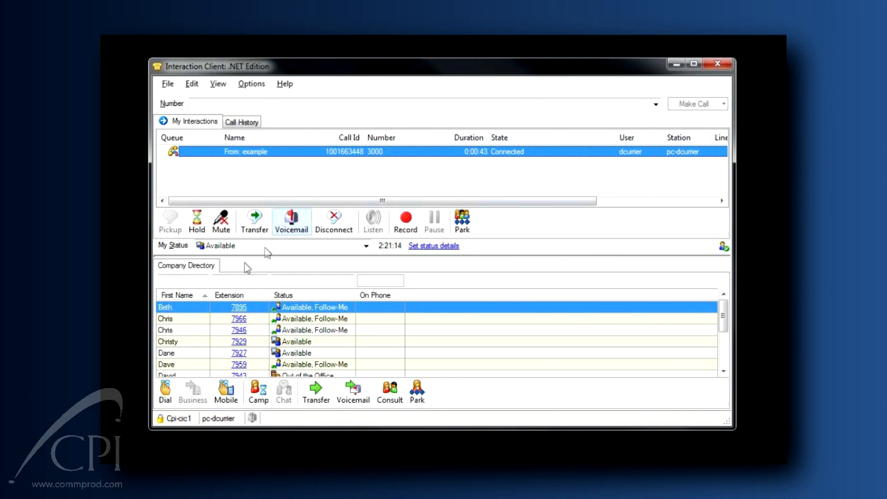
type("ruth")
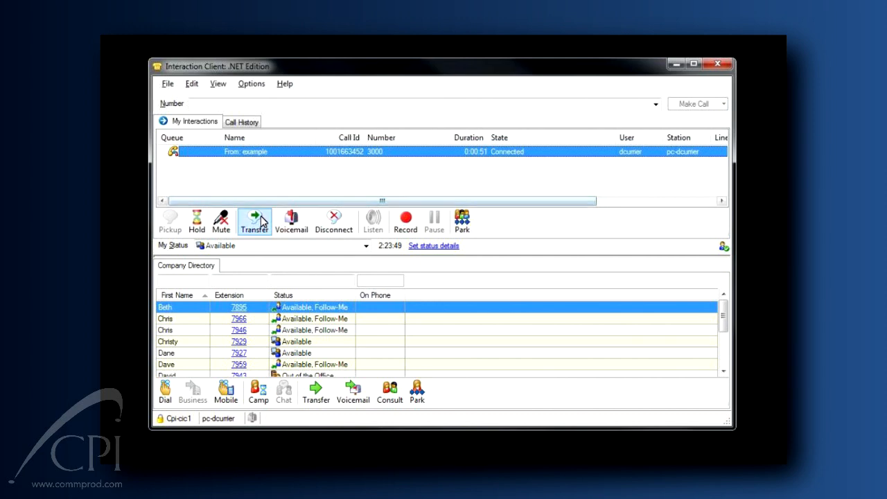
mouse_move(254, 220)
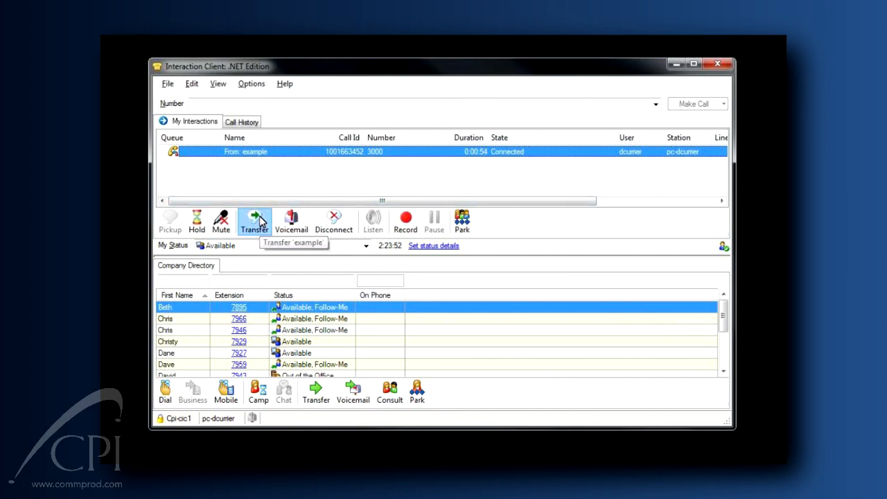
left_click(254, 220)
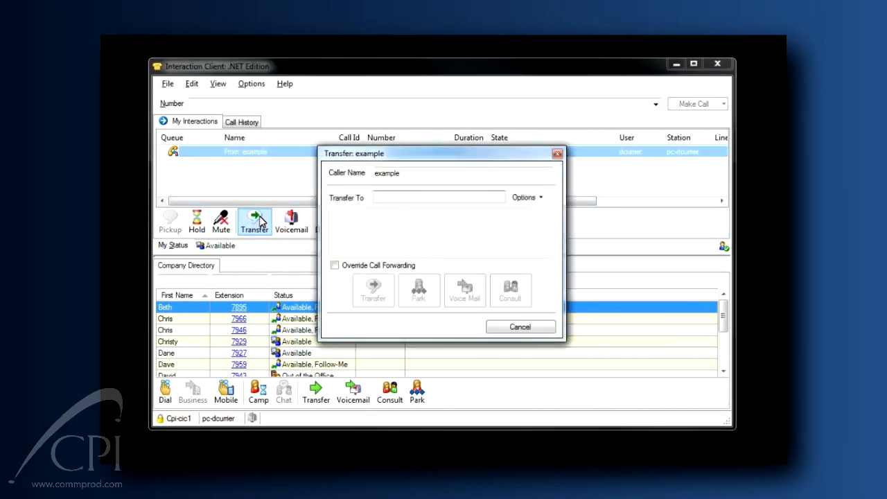
type("ruth")
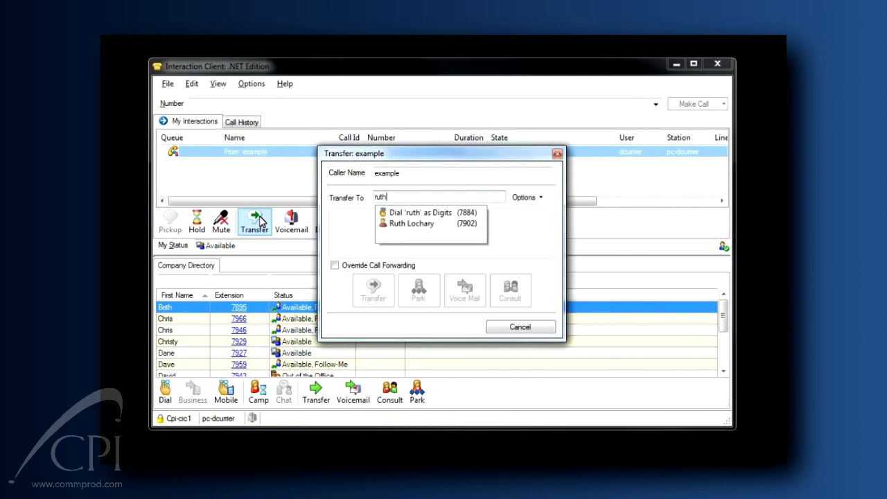
left_click(411, 223)
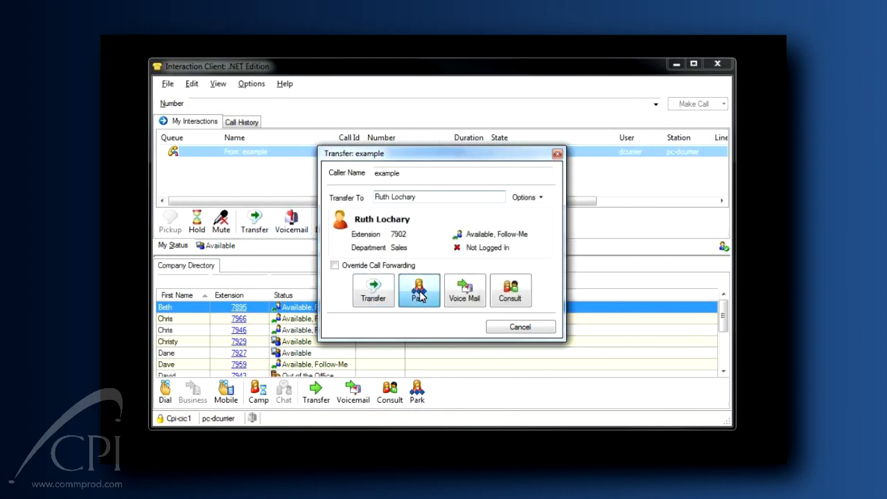
left_click(419, 291)
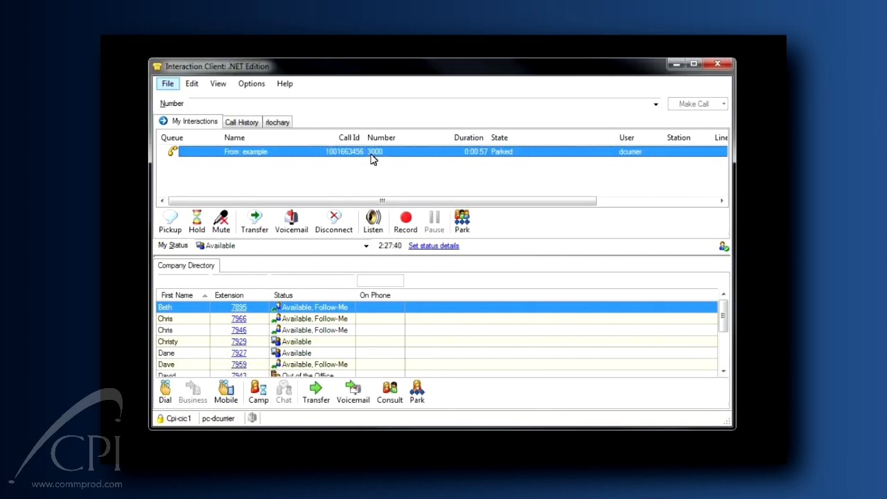
mouse_move(170, 220)
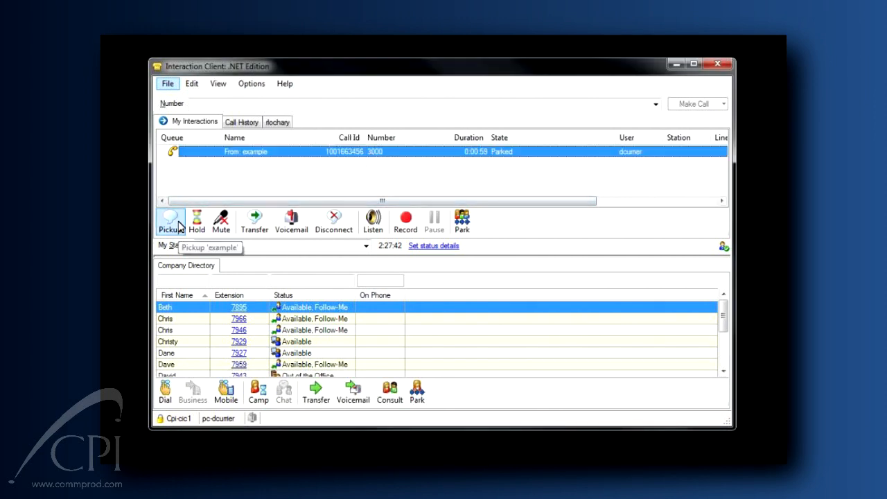
left_click(170, 220)
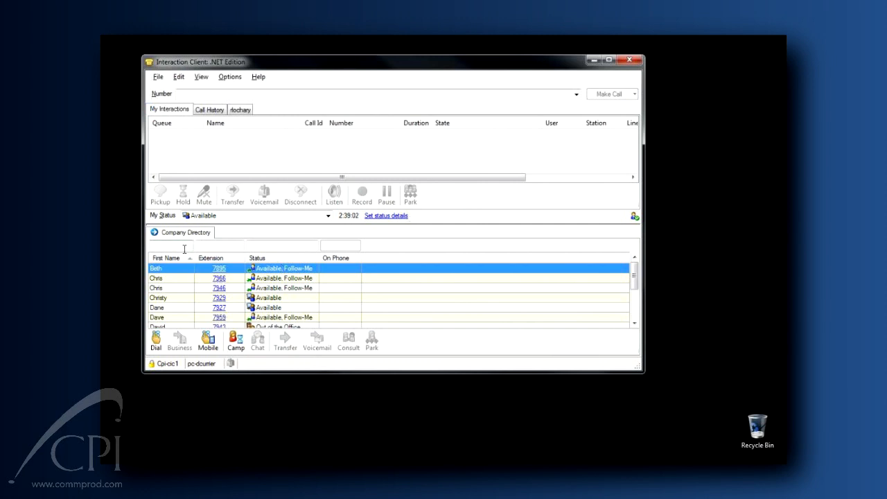
Step: Filter the Company Directory by 'ruth' and camp on Ruth's line at extension 7902
type("ruth")
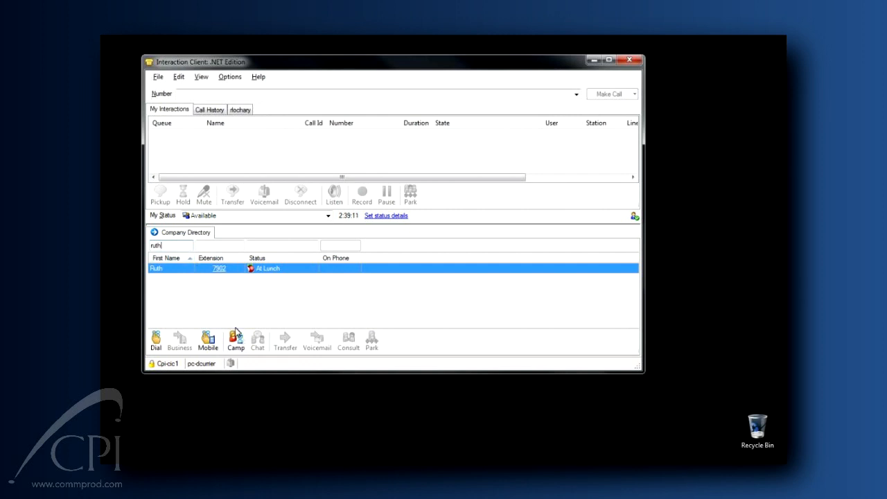
left_click(235, 339)
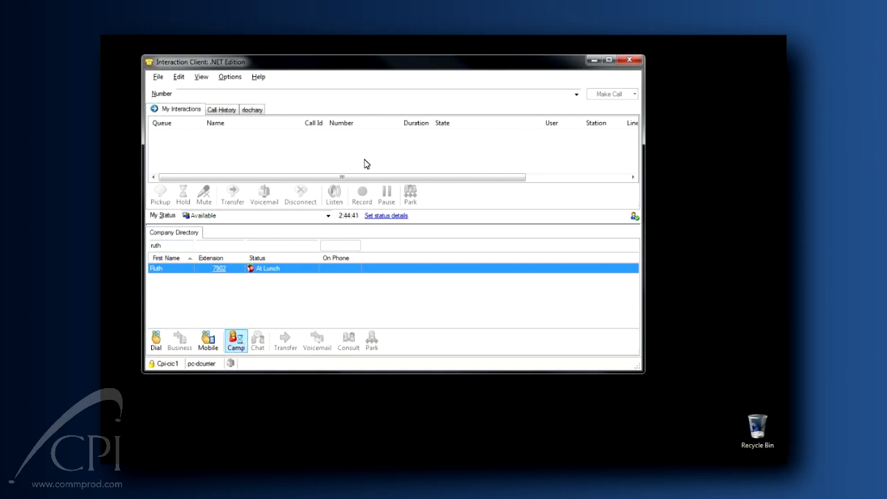
left_click(235, 339)
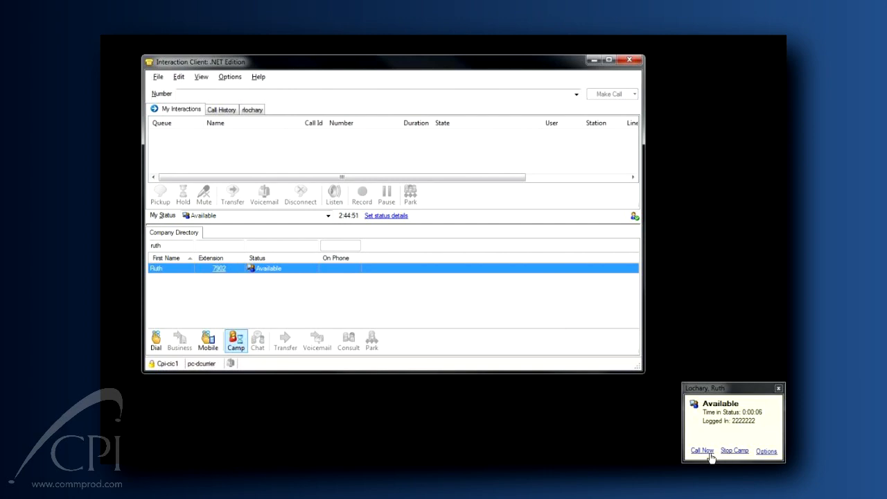
left_click(701, 450)
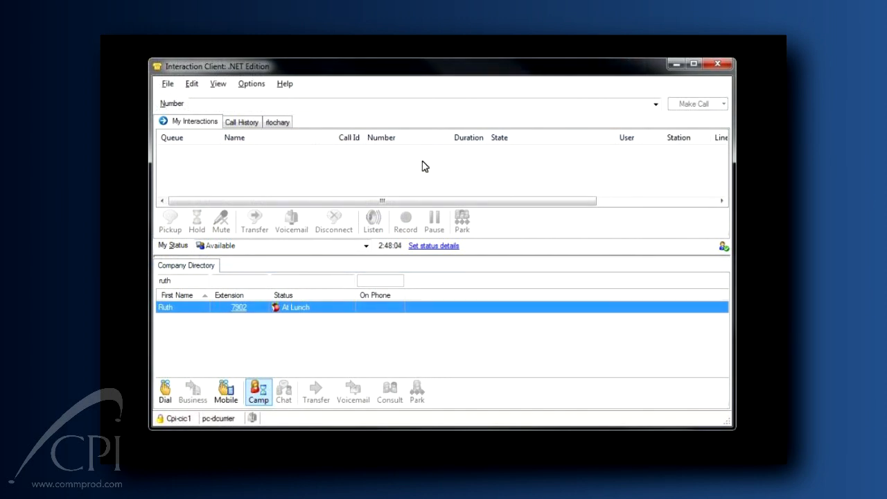
left_click(217, 83)
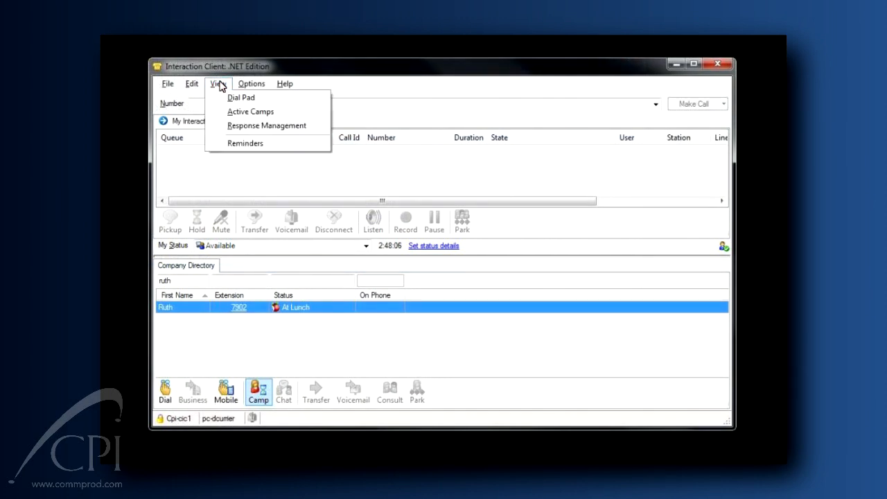
left_click(250, 111)
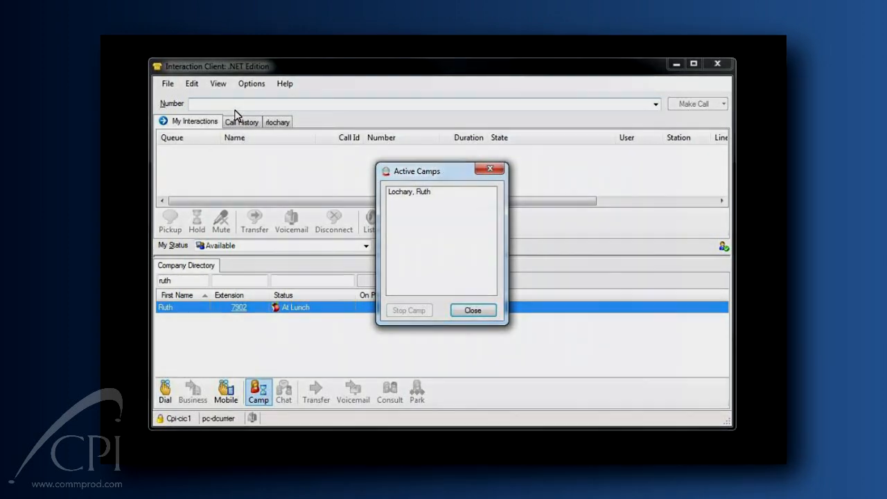